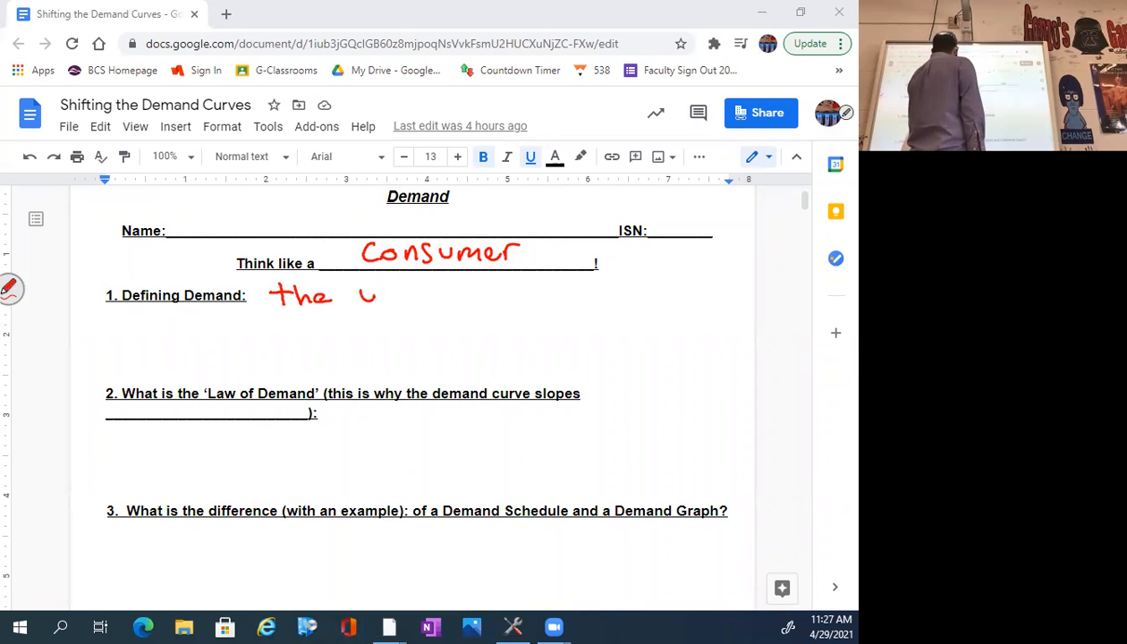
- Handwrite in red ink: the willingness, desire + ability to purchase a product @ a certain…
{"action": "left_click_drag", "start_coordinate": [358, 295], "coordinate": [451, 305]}
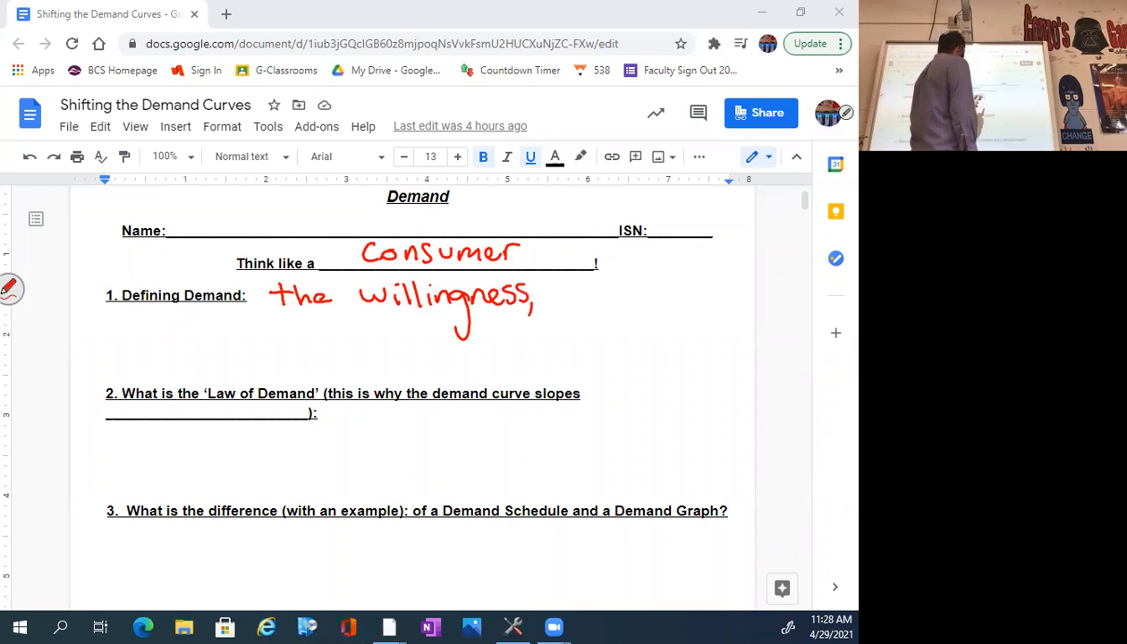
{"action": "type", "text": "desire, + ability"}
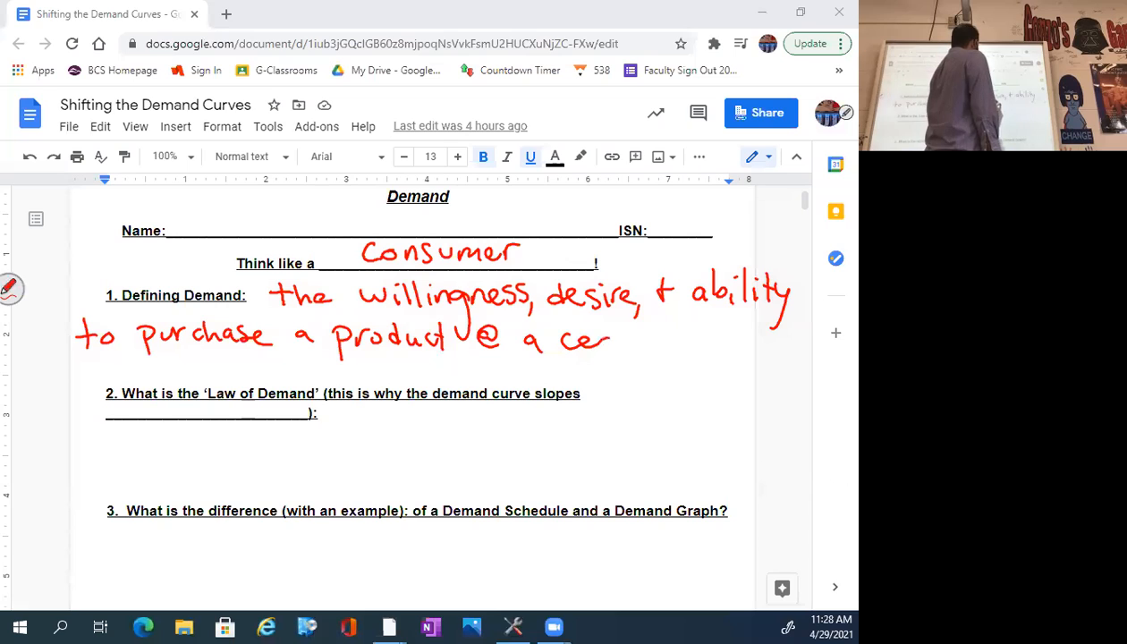
{"action": "type", "text": "certain Price."}
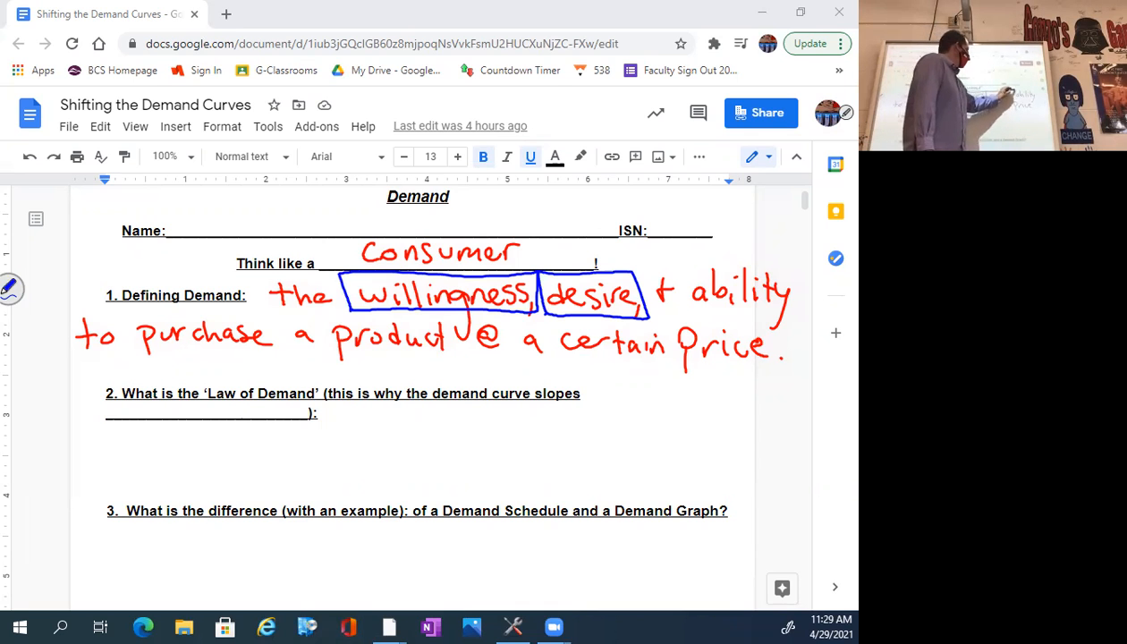
- Draw a blue box around the word 'desire' in the demand definition
{"action": "left_click_drag", "start_coordinate": [679, 269], "coordinate": [805, 318]}
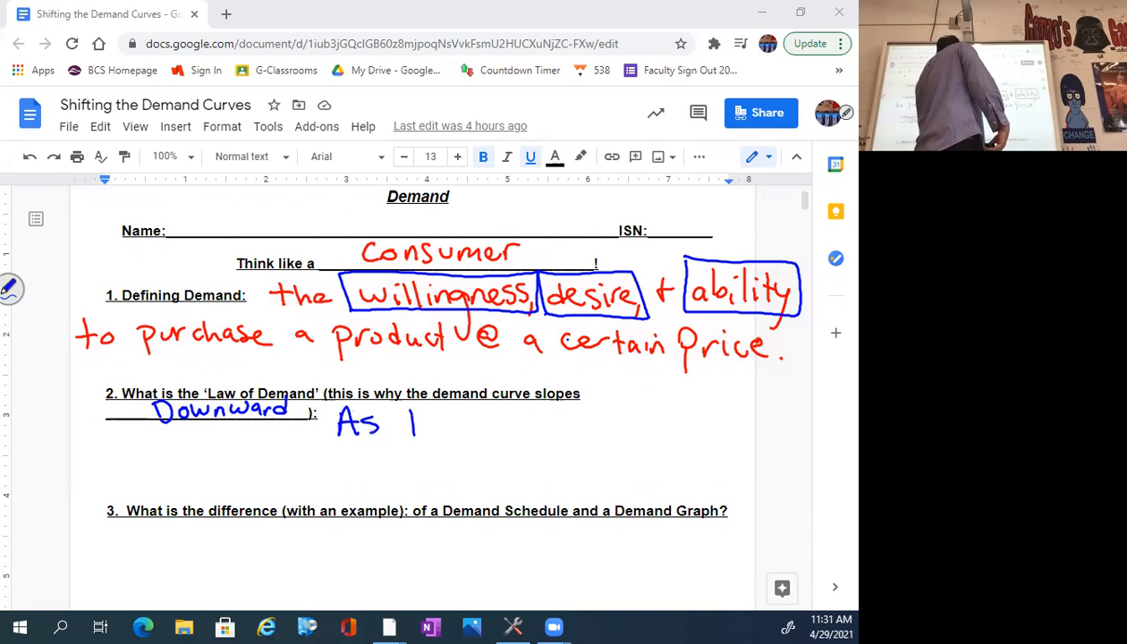
- Write 'Price' as part of the Law of Demand explanation beside 'Downward'
{"action": "type", "text": "Price"}
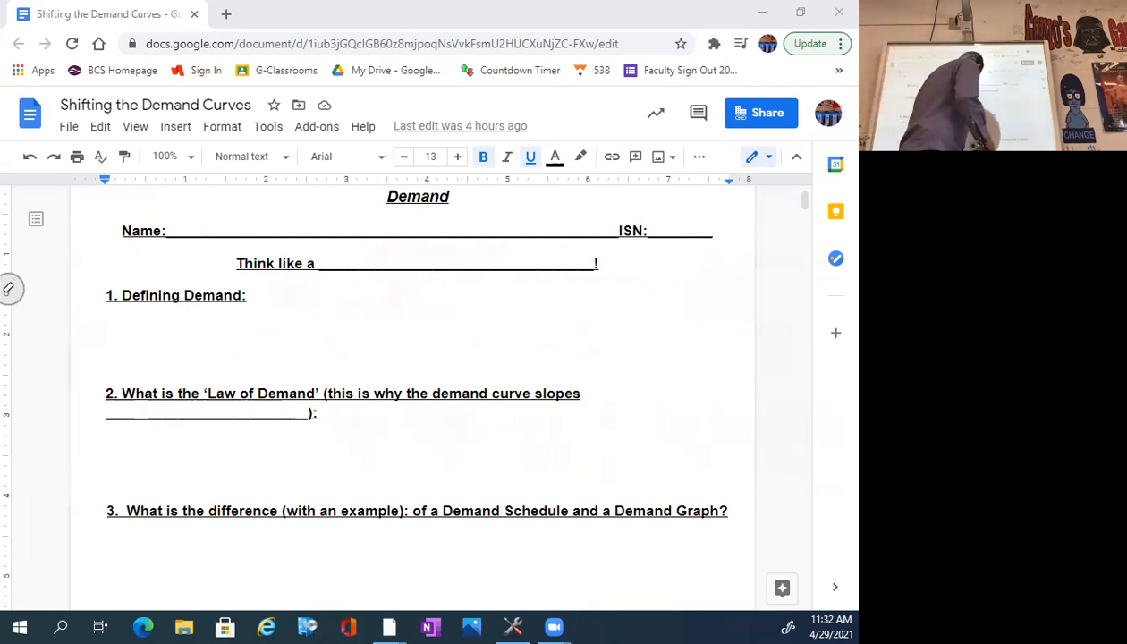
- Scroll the worksheet down until question 3 on schedules and graphs is near the top
{"action": "scroll", "scroll_direction": "down", "scroll_amount": 3}
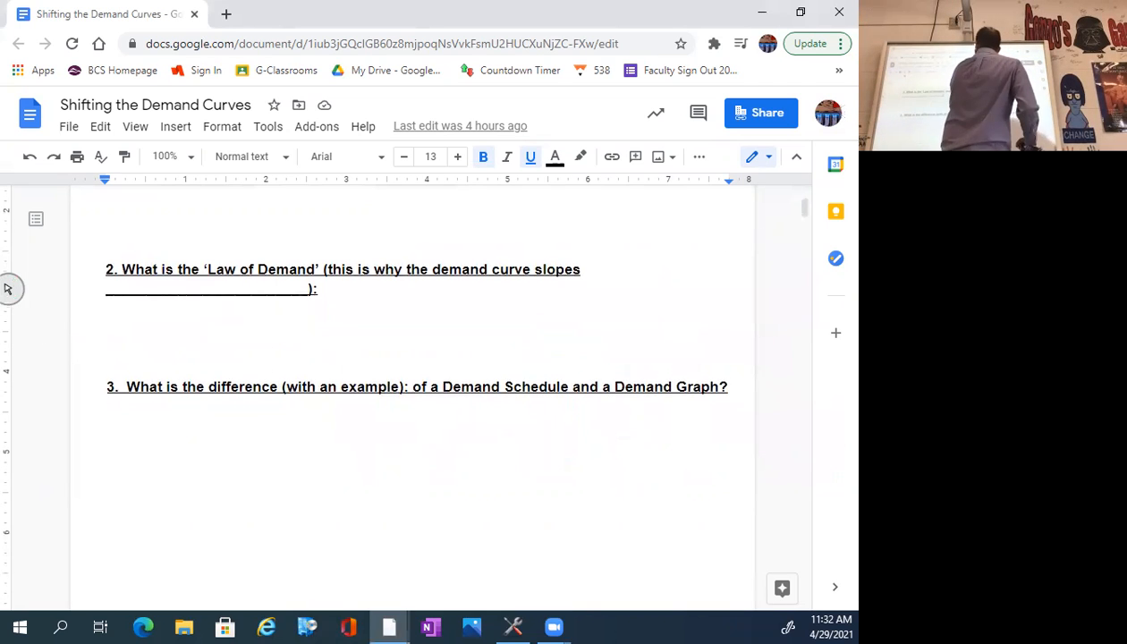
{"action": "scroll", "scroll_direction": "down", "scroll_amount": 3}
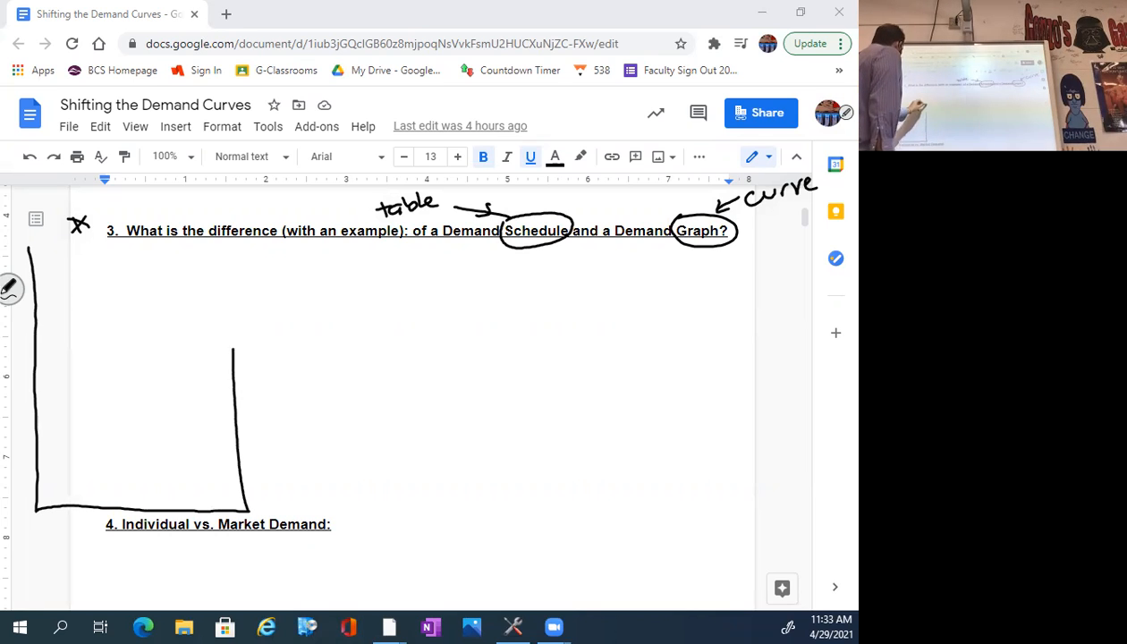
- Sketch the table frame and begin the red heading 'Price of Lights…' in the left column
{"action": "left_click_drag", "start_coordinate": [36, 249], "coordinate": [250, 249]}
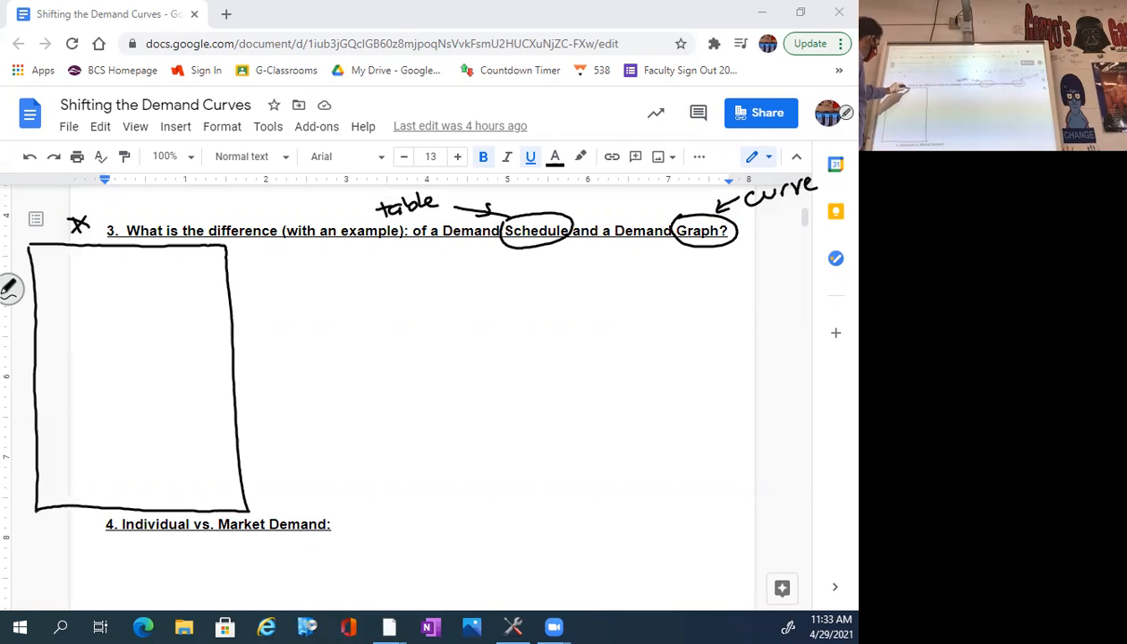
{"action": "left_click_drag", "start_coordinate": [139, 258], "coordinate": [139, 286]}
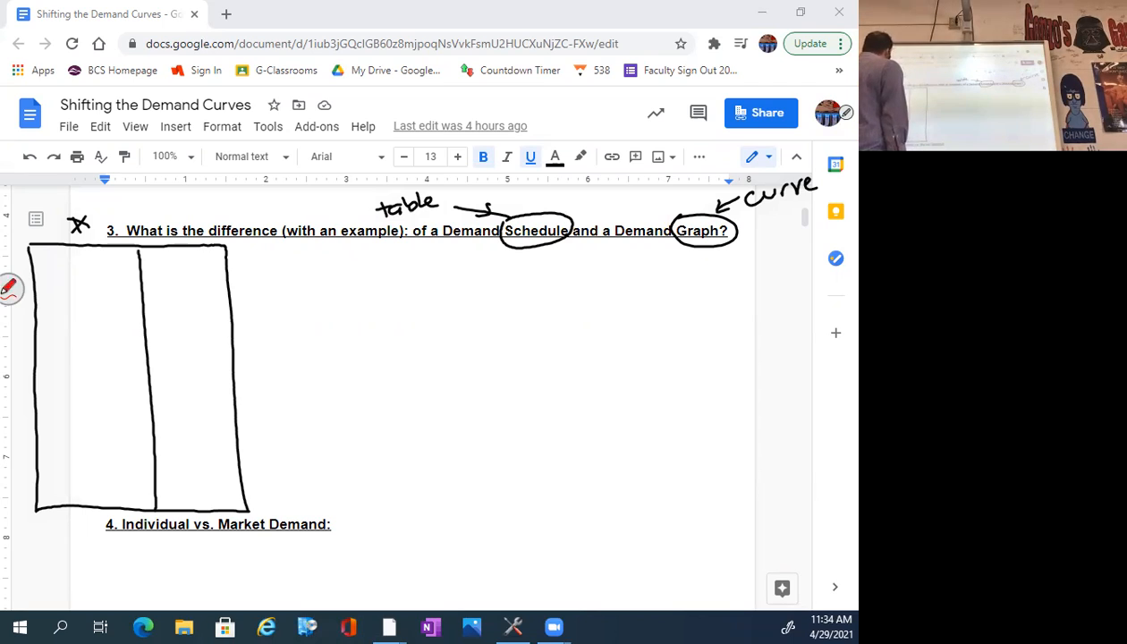
{"action": "type", "text": "Price"}
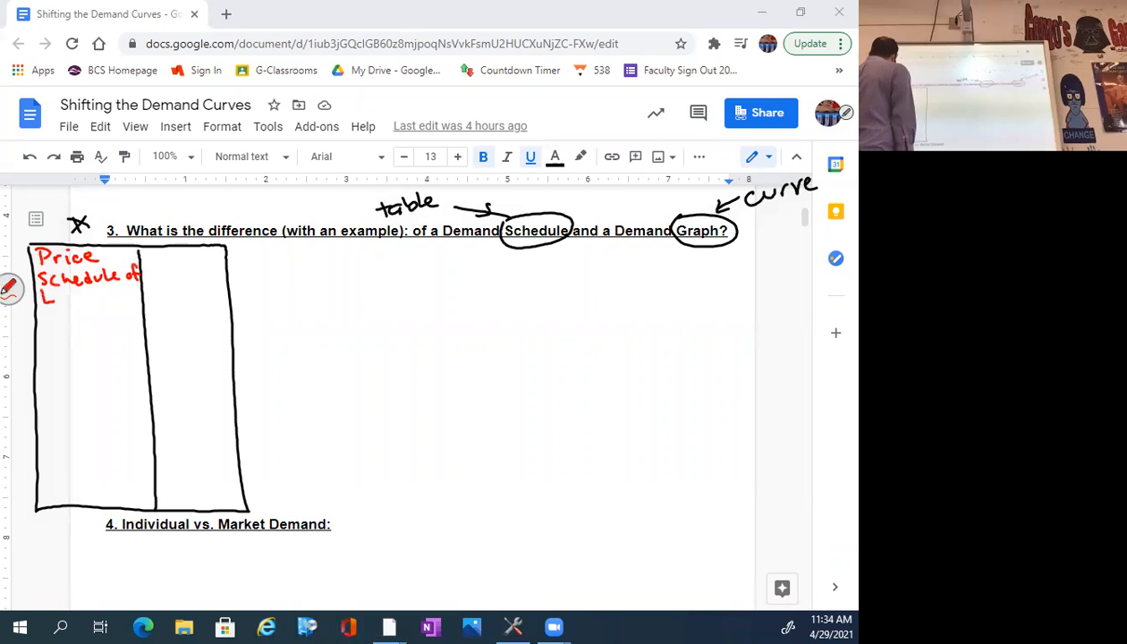
{"action": "type", "text": "ightsabers"}
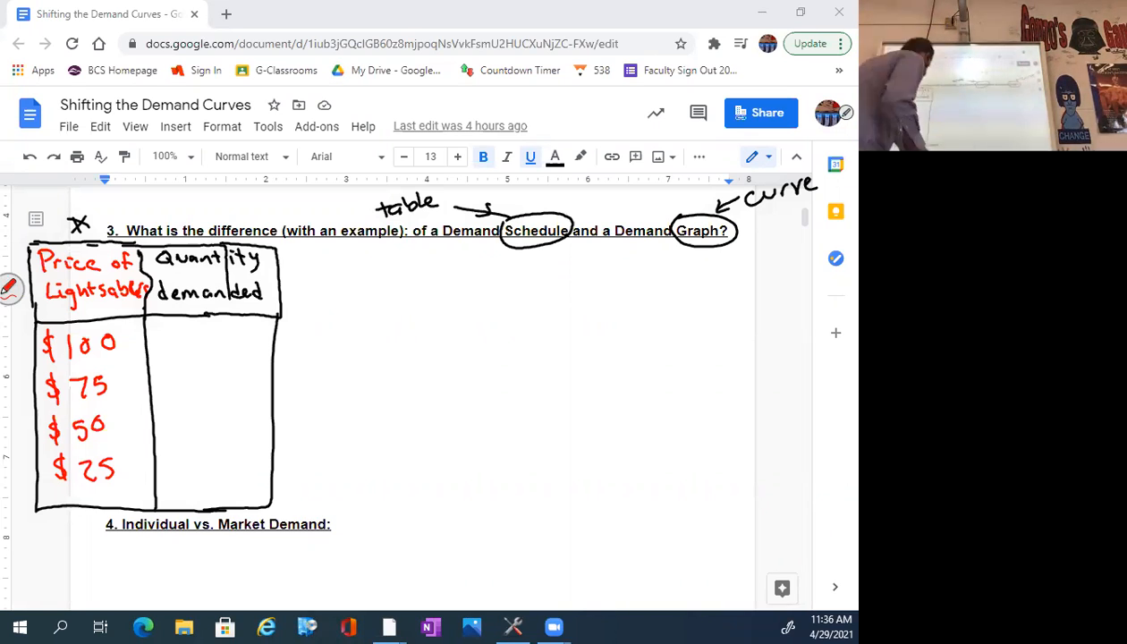
- Write the quantity demanded of 1 beside the $100 lightsaber price
{"action": "left_click_drag", "start_coordinate": [39, 367], "coordinate": [157, 365]}
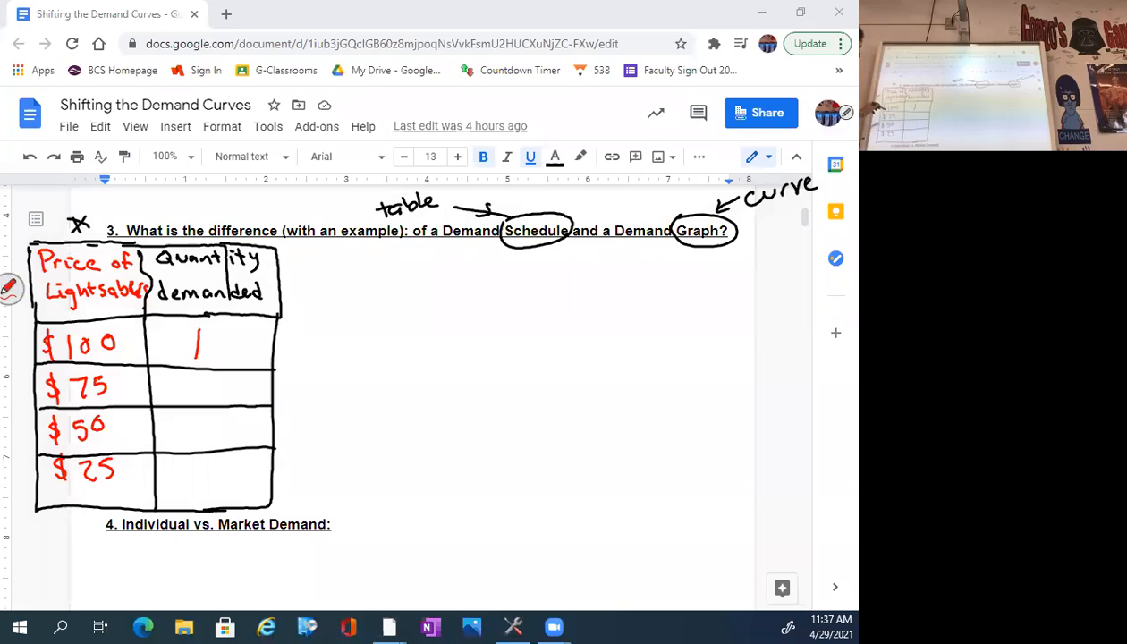
- Write quantities 2, 4 and 6 for the lower prices and draw empty graph axes beside the table
{"action": "left_click_drag", "start_coordinate": [129, 361], "coordinate": [133, 403]}
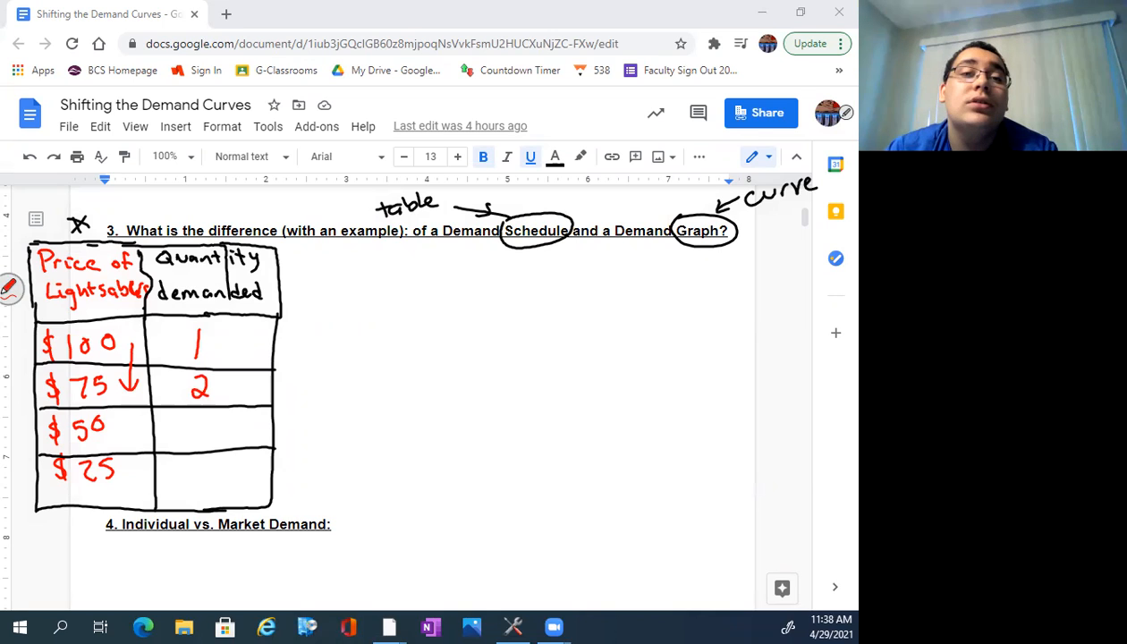
{"action": "left_click_drag", "start_coordinate": [132, 412], "coordinate": [133, 438]}
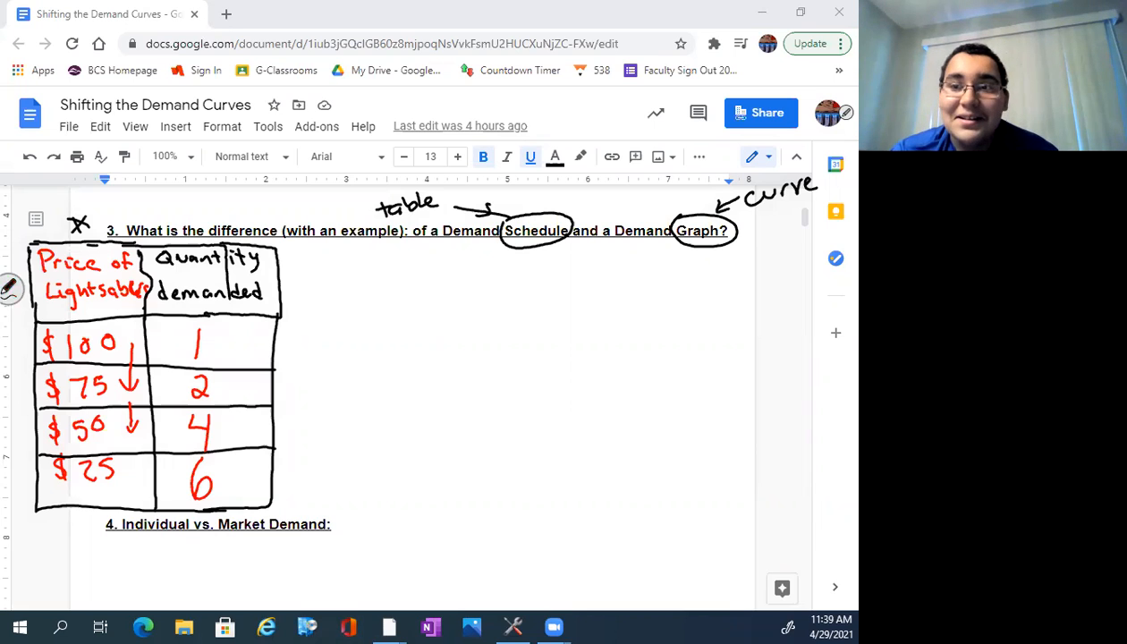
{"action": "left_click_drag", "start_coordinate": [340, 251], "coordinate": [665, 486]}
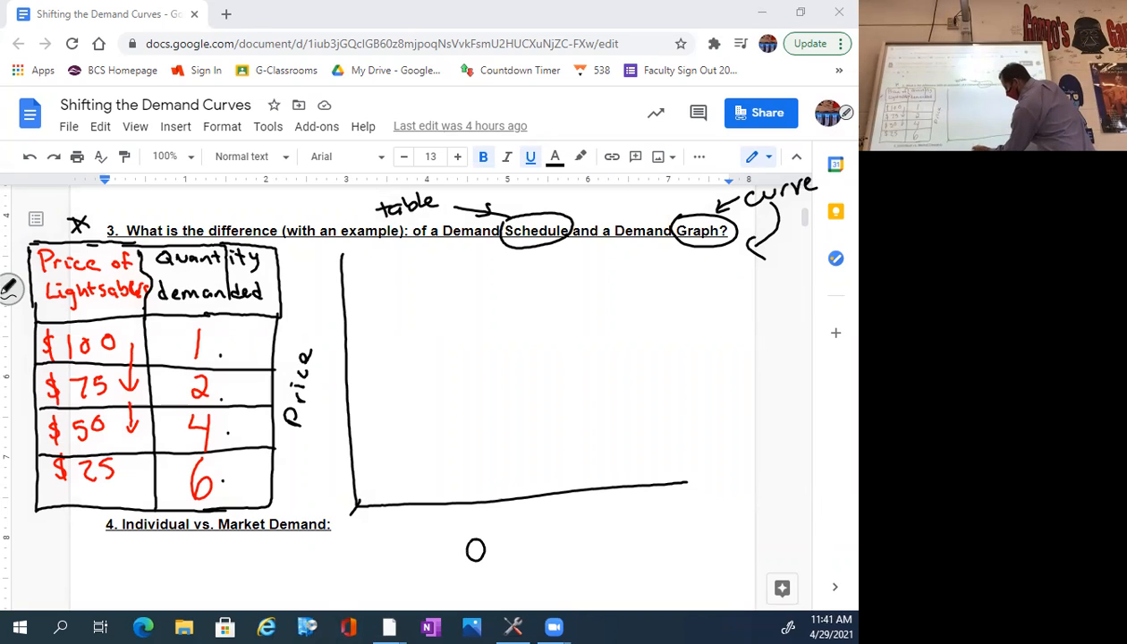
- Label the horizontal graph axis 'Quantity'
{"action": "type", "text": "Quantil"}
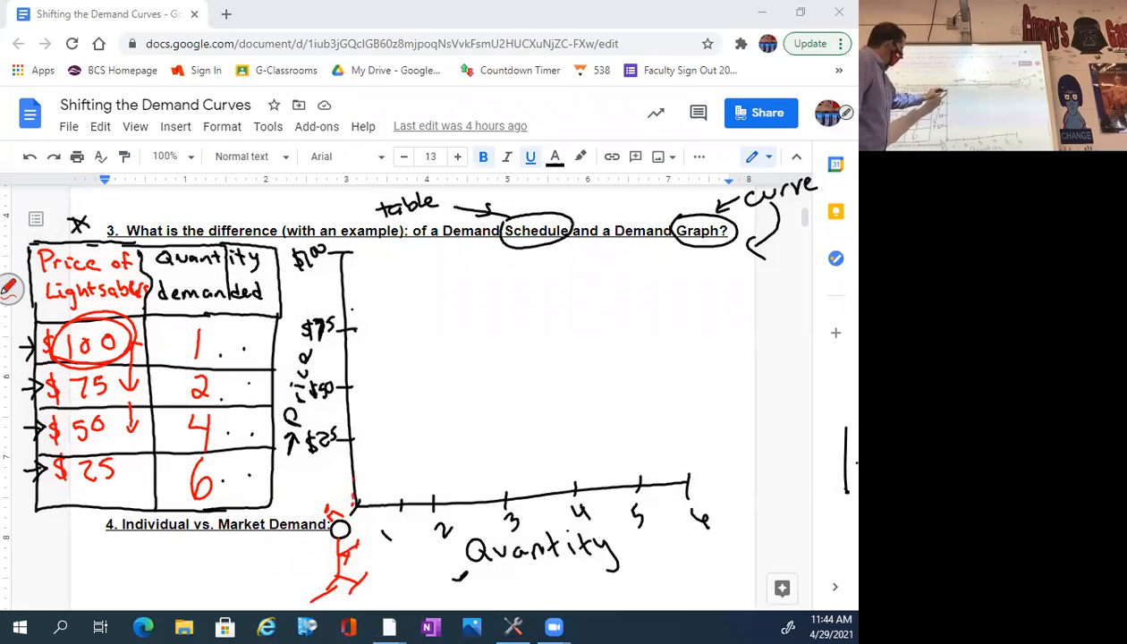
- Erase the hand-drawn price–quantity graph and its plotted points with the eraser
{"action": "left_click", "coordinate": [390, 257]}
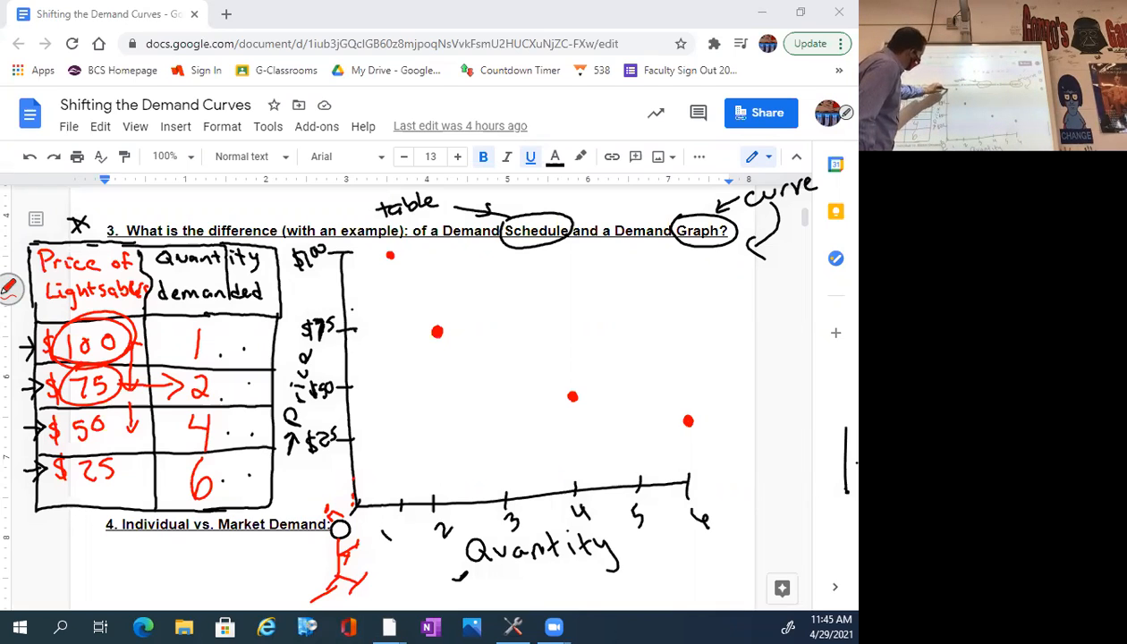
{"action": "left_click_drag", "start_coordinate": [339, 254], "coordinate": [390, 254]}
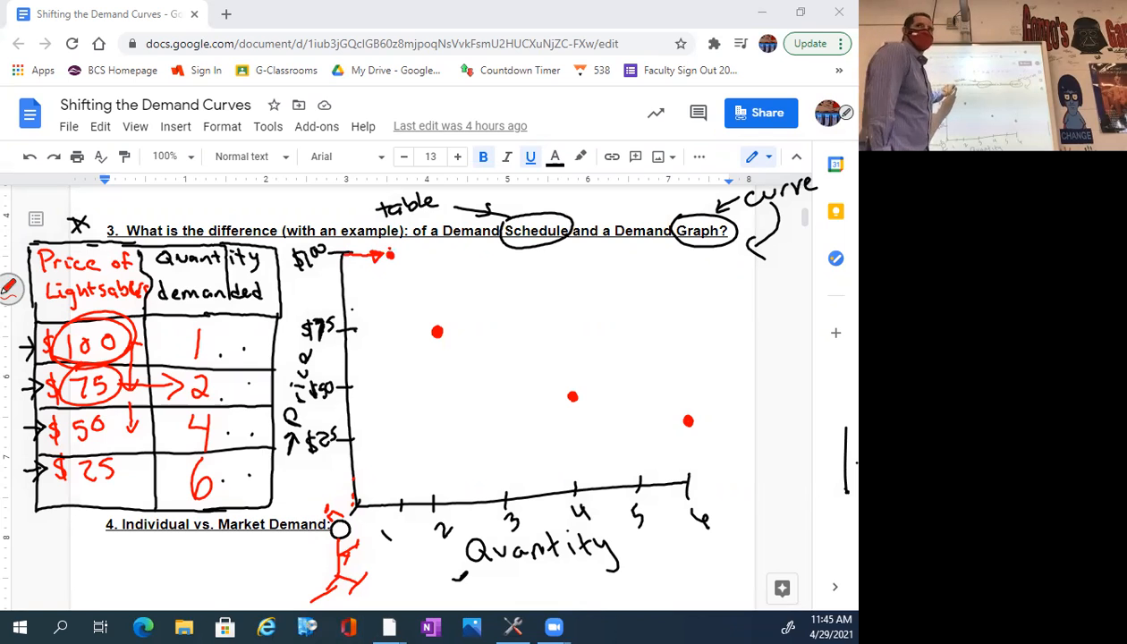
{"action": "left_click_drag", "start_coordinate": [385, 254], "coordinate": [510, 370]}
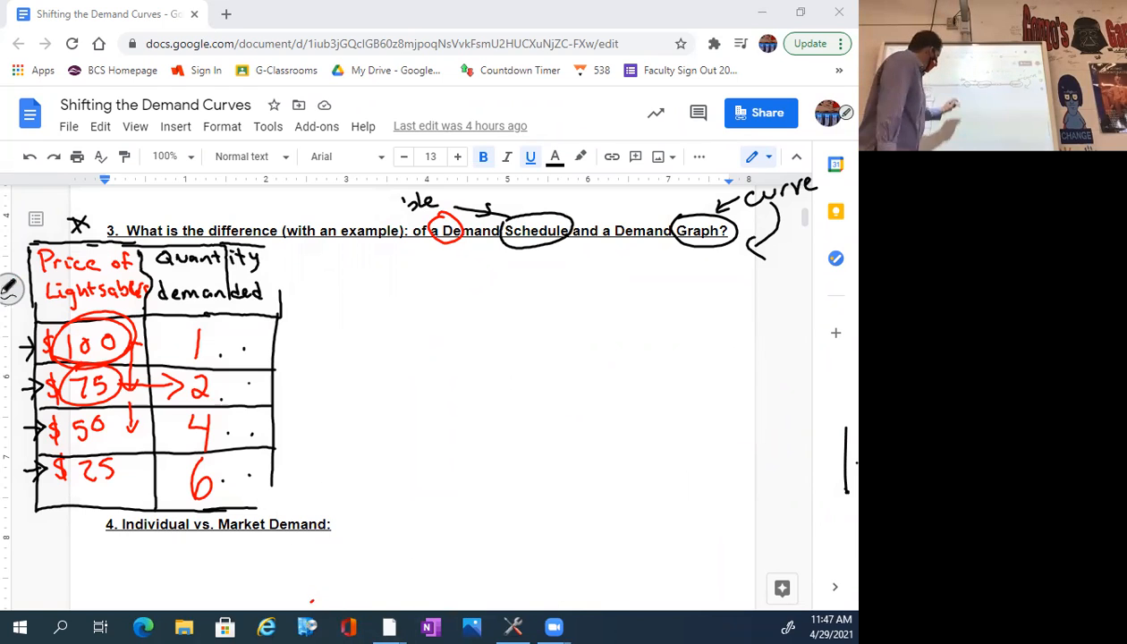
- Sketch P–Q axes with crossing curves labelled A and B and a dotted guide point
{"action": "left_click_drag", "start_coordinate": [433, 277], "coordinate": [662, 481]}
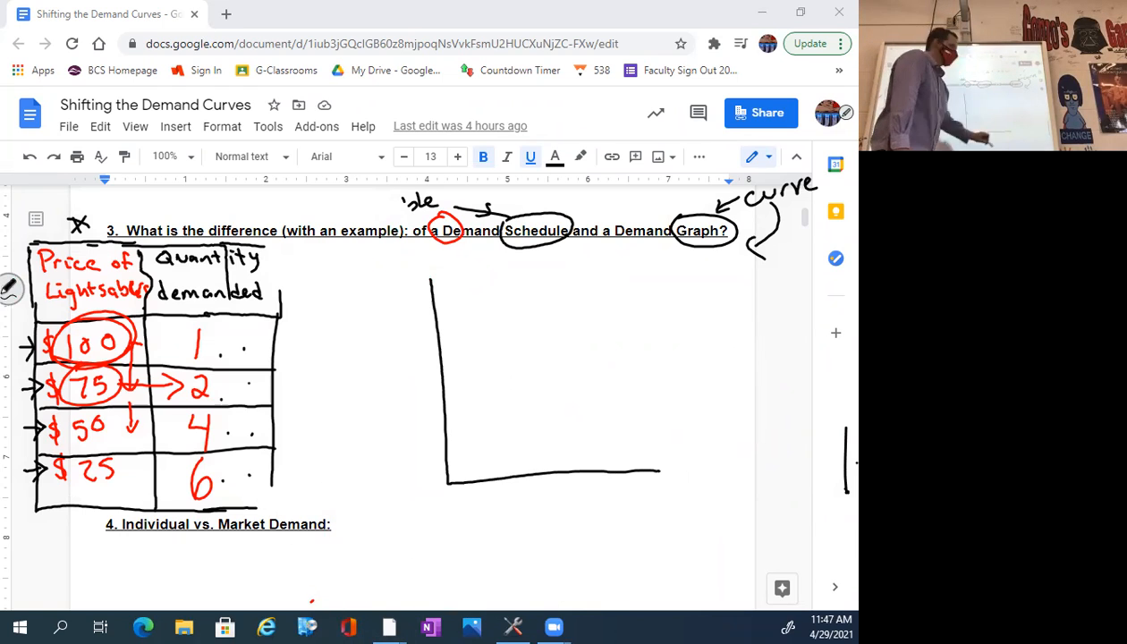
{"action": "left_click_drag", "start_coordinate": [480, 283], "coordinate": [582, 379]}
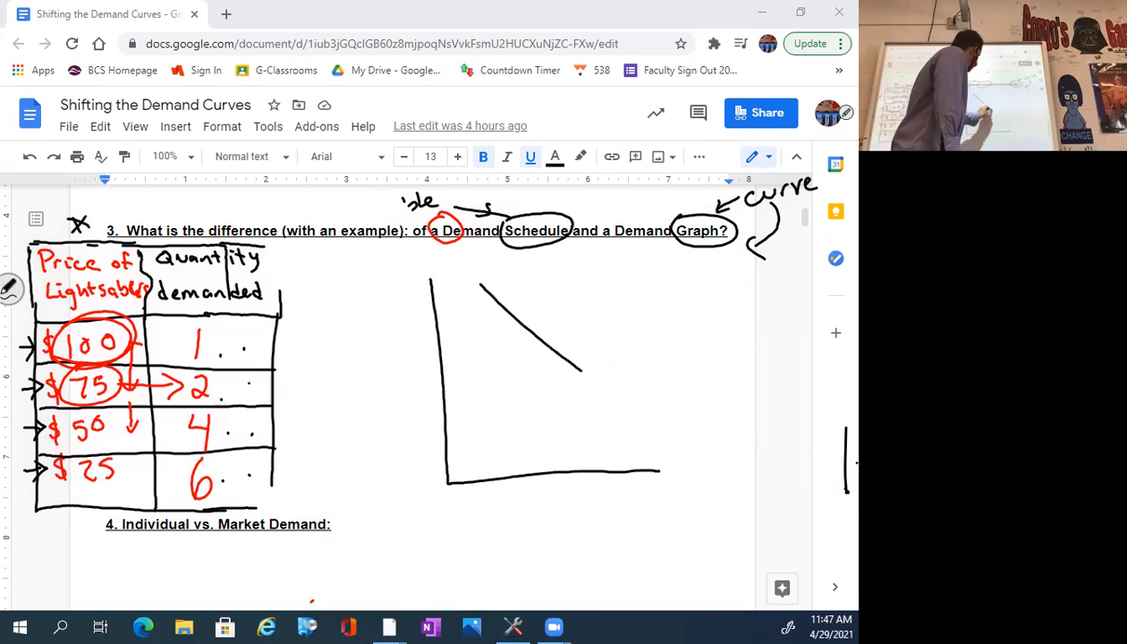
{"action": "left_click_drag", "start_coordinate": [617, 284], "coordinate": [677, 419]}
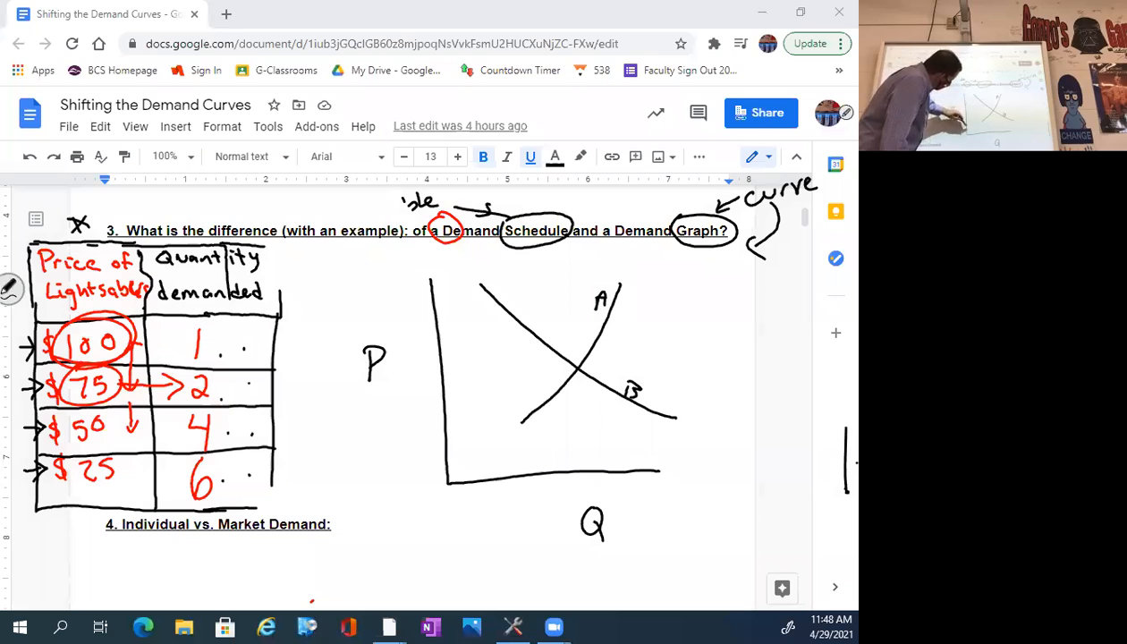
{"action": "left_click_drag", "start_coordinate": [447, 436], "coordinate": [516, 420]}
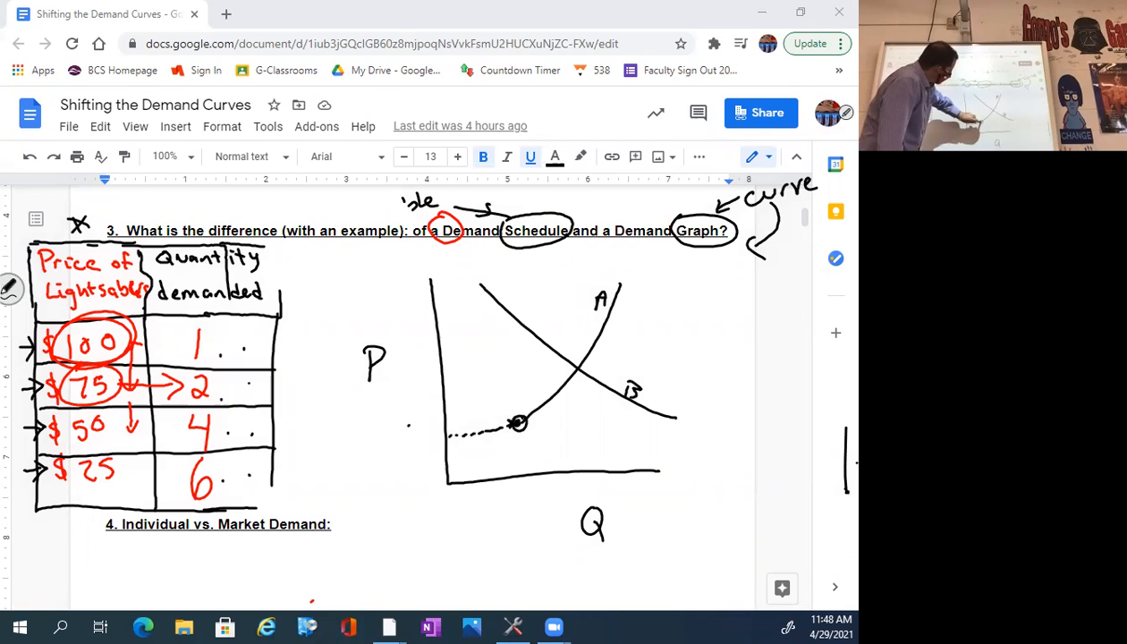
- Wipe all the handwritten ink from question 3
{"action": "left_click_drag", "start_coordinate": [519, 422], "coordinate": [612, 272]}
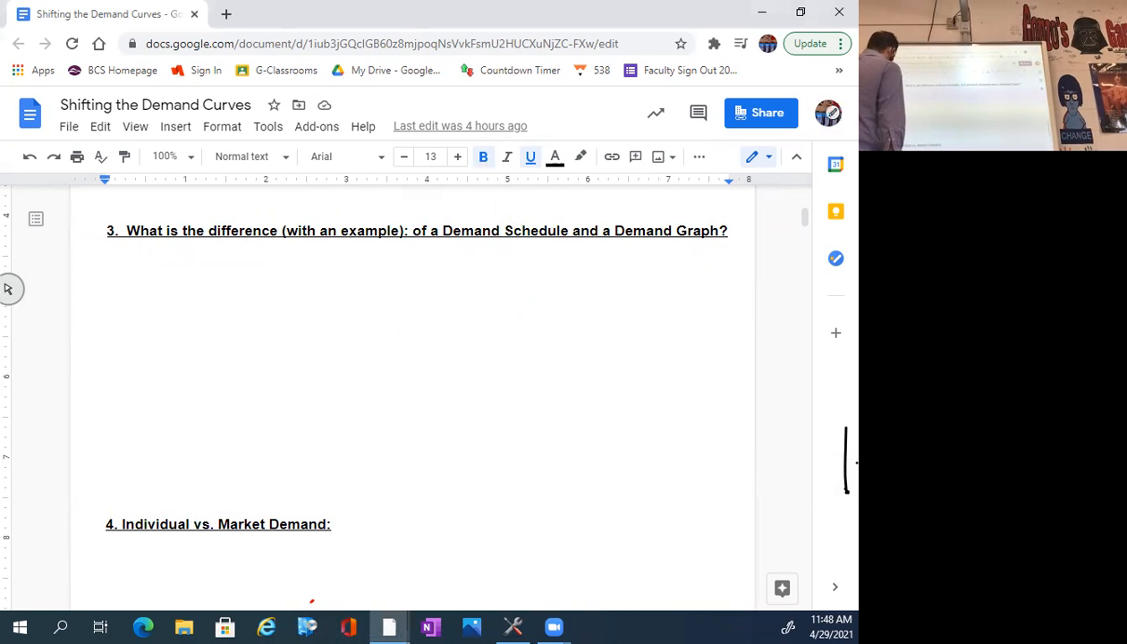
- Mark Individual and Market in question 4 and ink their definitions: personal lightsaber demand vs average of all consumers
{"action": "scroll", "scroll_direction": "down", "scroll_amount": 3}
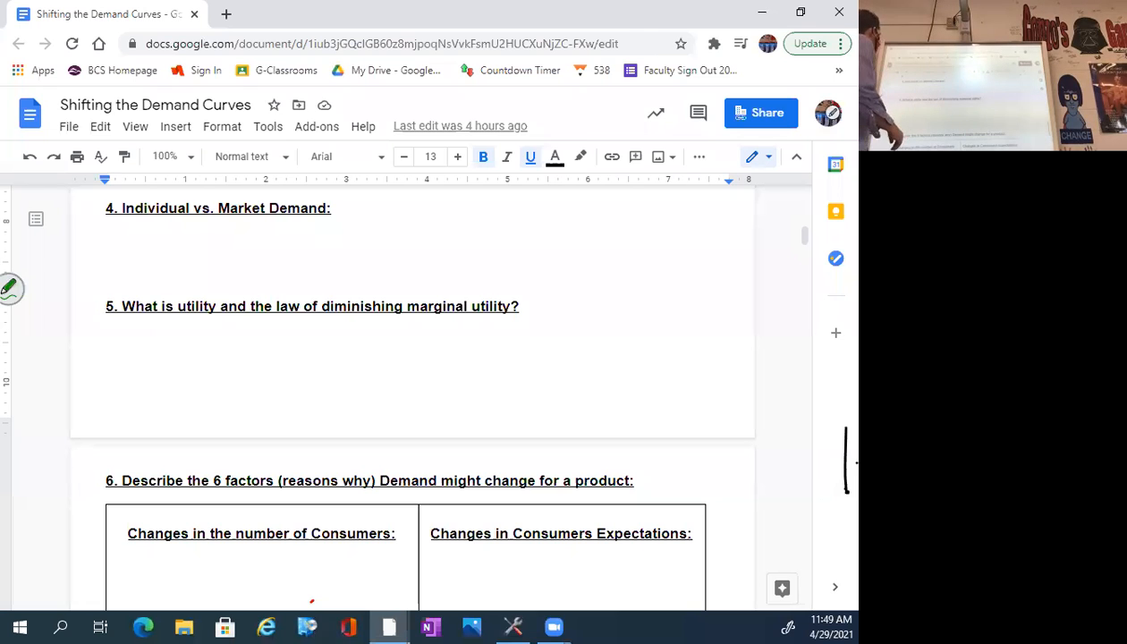
{"action": "left_click_drag", "start_coordinate": [117, 208], "coordinate": [200, 208]}
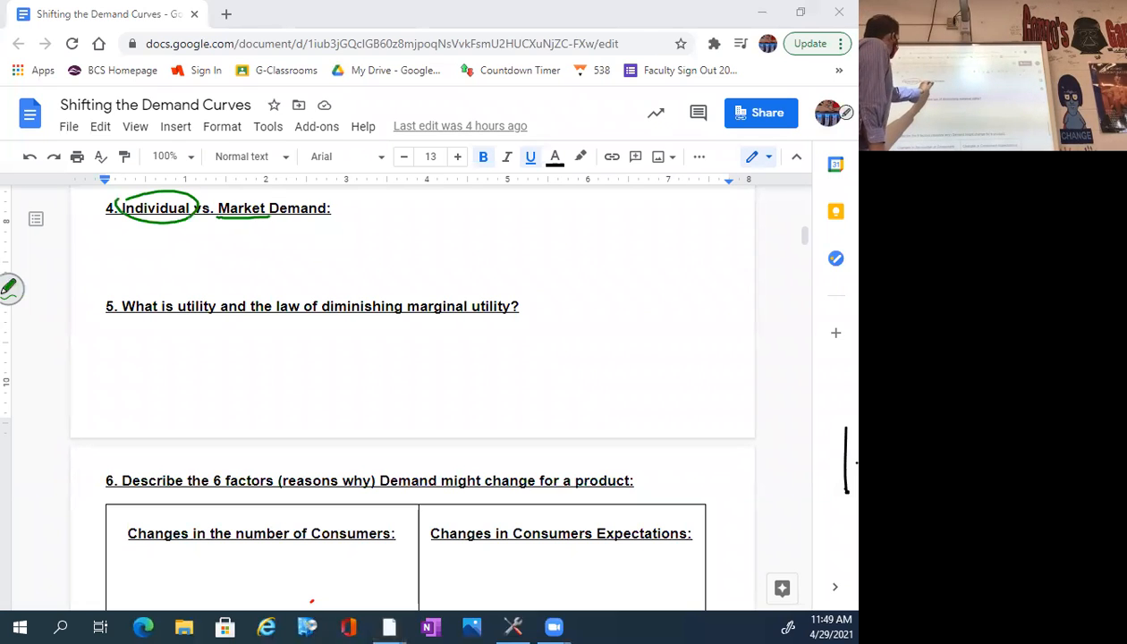
{"action": "left_click_drag", "start_coordinate": [215, 195], "coordinate": [270, 222]}
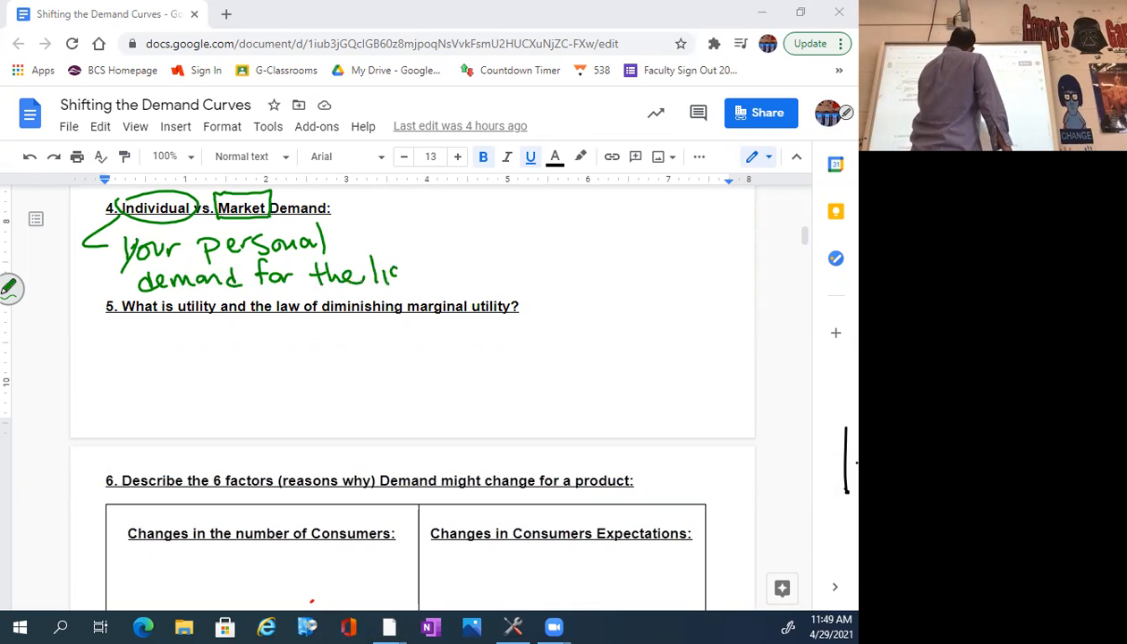
{"action": "type", "text": "lightsa"}
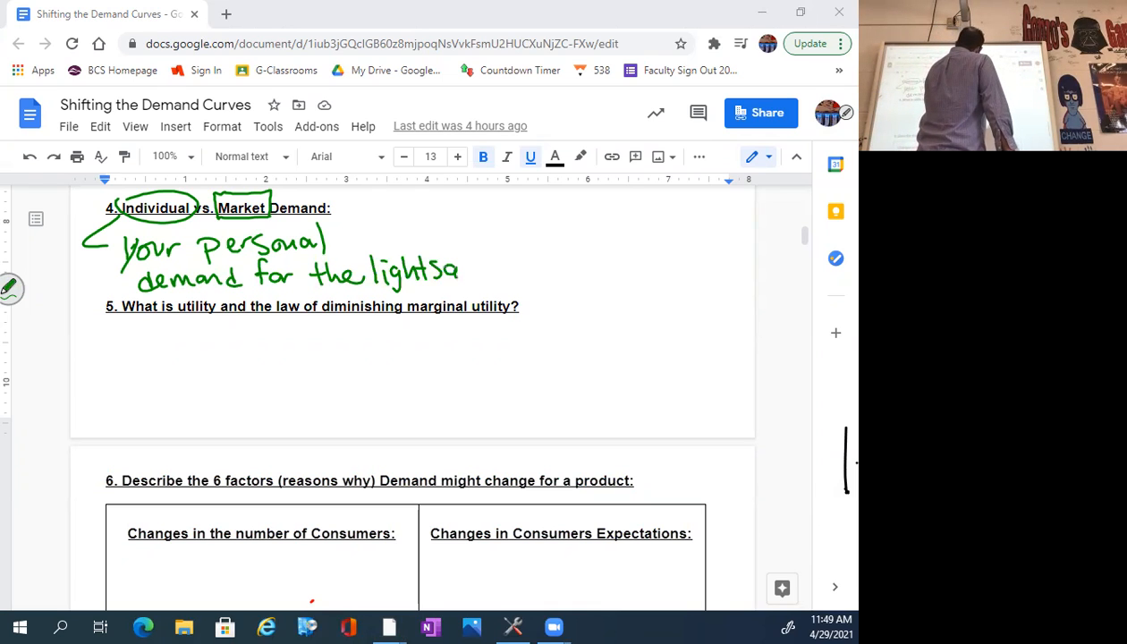
{"action": "type", "text": "ber"}
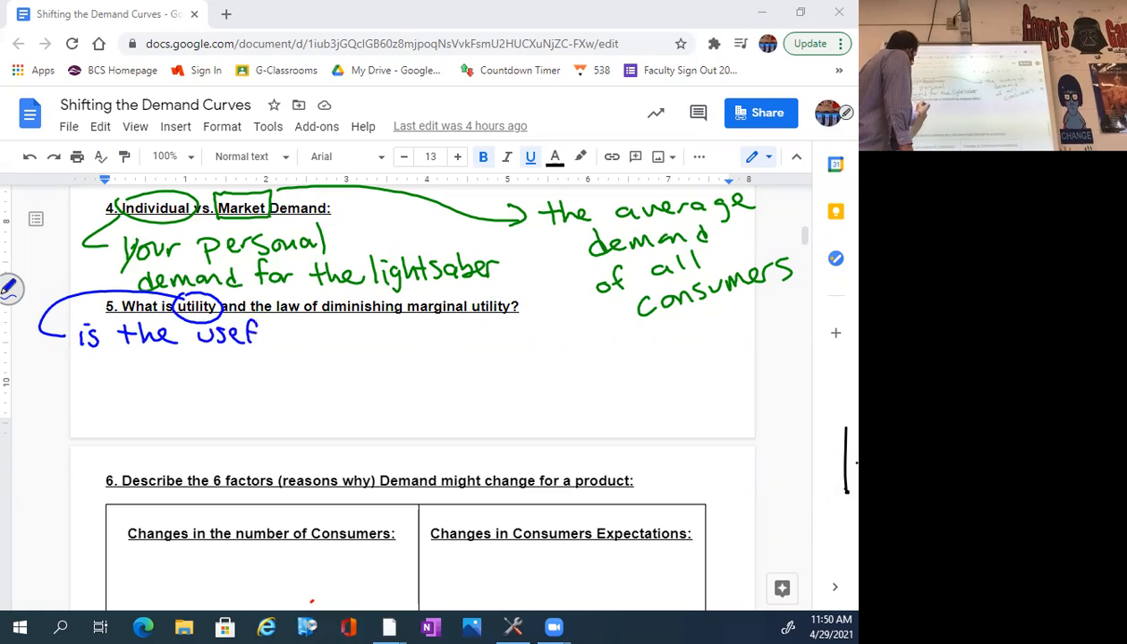
- Ink that utility is the usefulness and satisfaction you get out of using the product
{"action": "left_click_drag", "start_coordinate": [259, 331], "coordinate": [340, 331]}
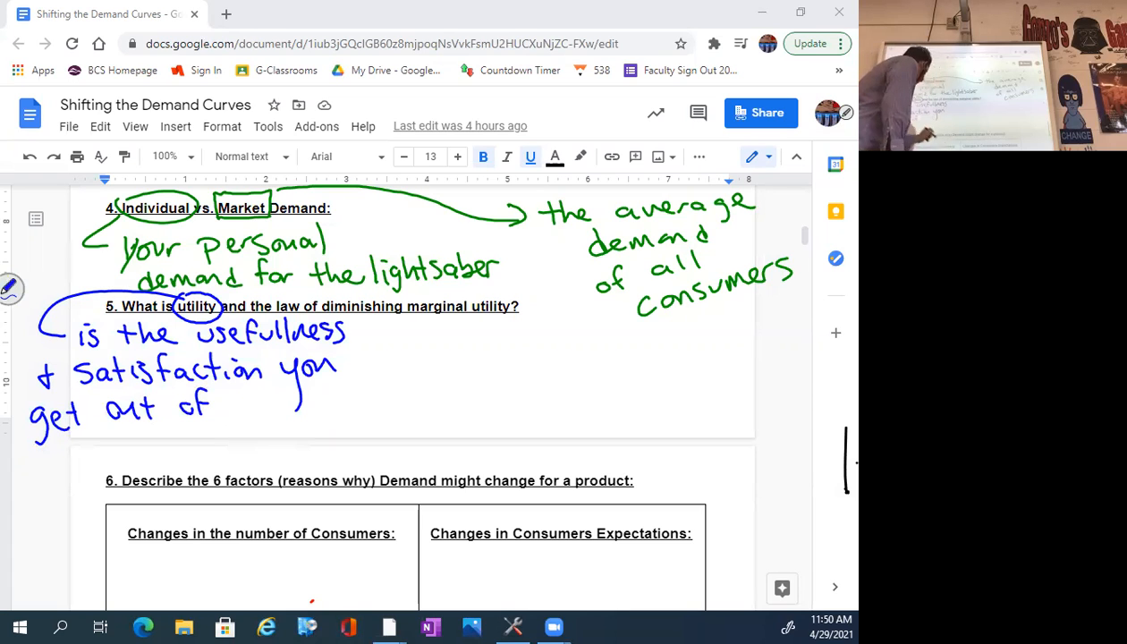
{"action": "type", "text": "using"}
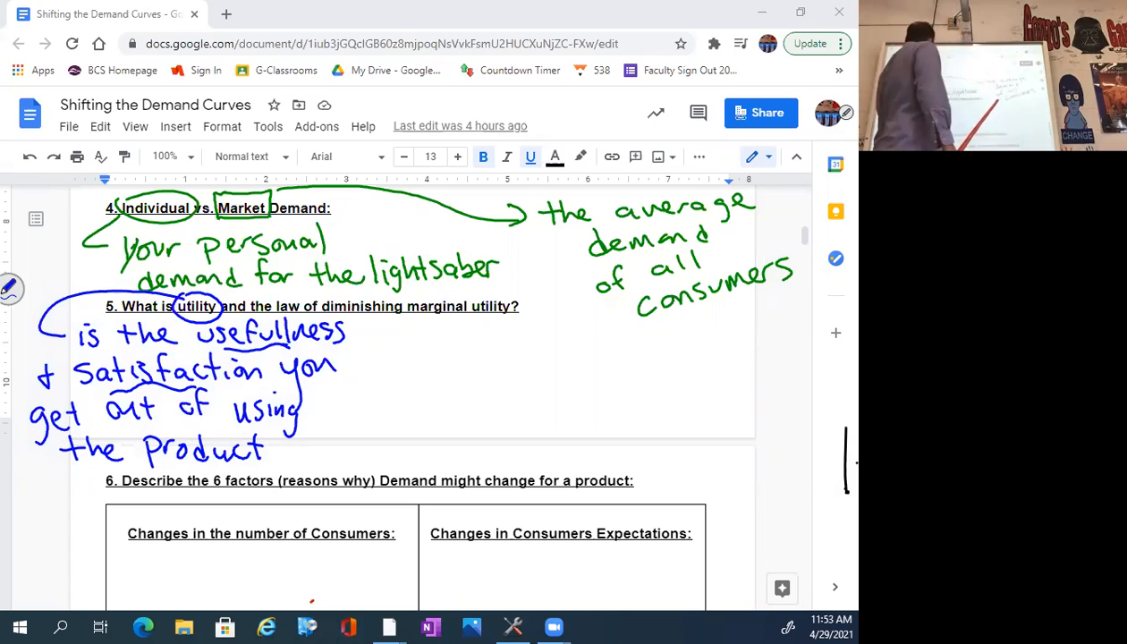
- Box the question 5 heading and begin the note 'over time the utility for a' in ink
{"action": "left_click_drag", "start_coordinate": [295, 306], "coordinate": [533, 286]}
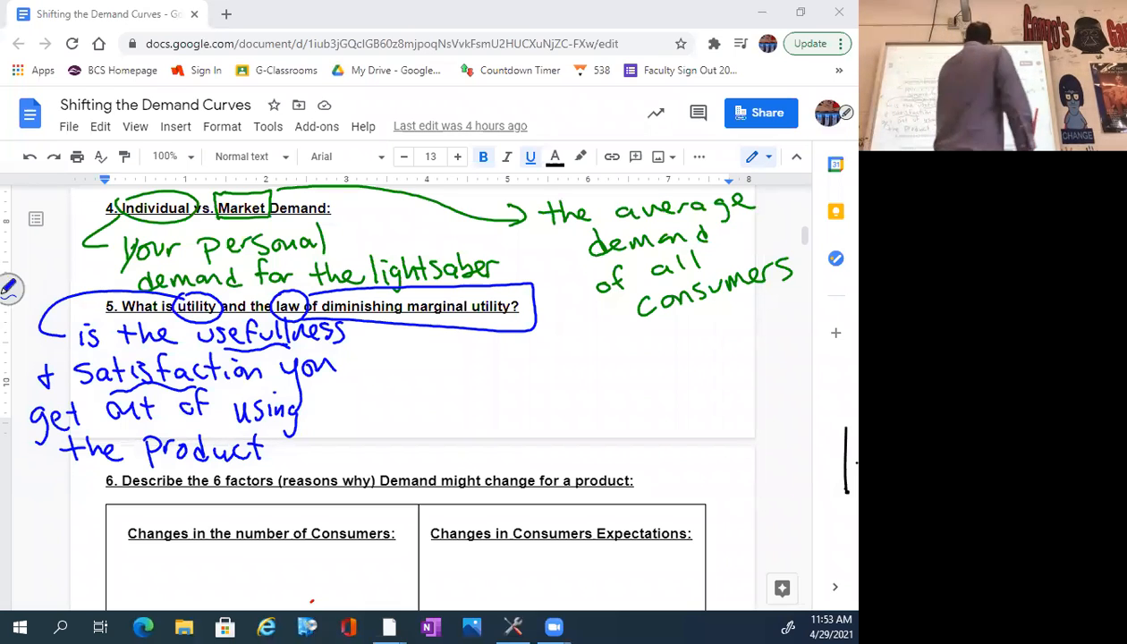
{"action": "left_click_drag", "start_coordinate": [394, 358], "coordinate": [466, 349]}
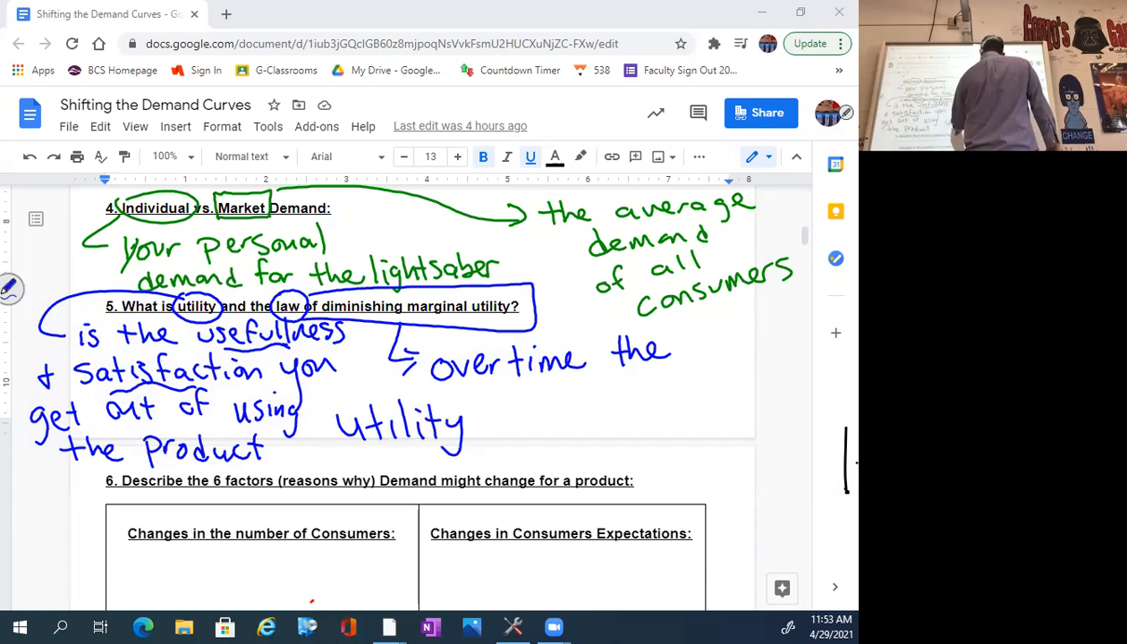
{"action": "type", "text": "for a i"}
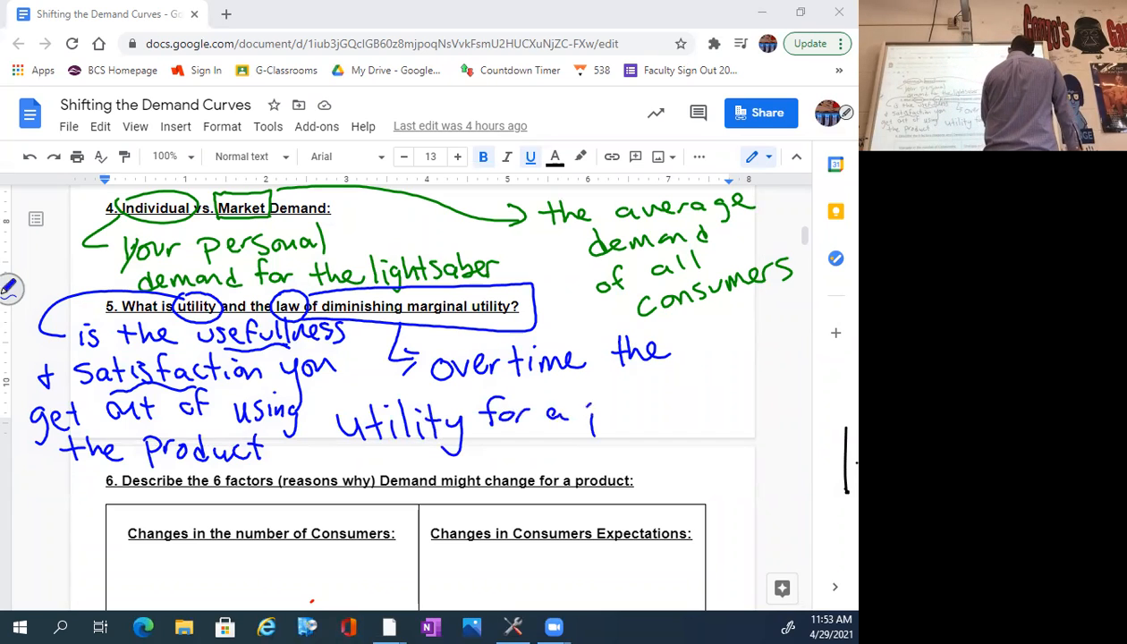